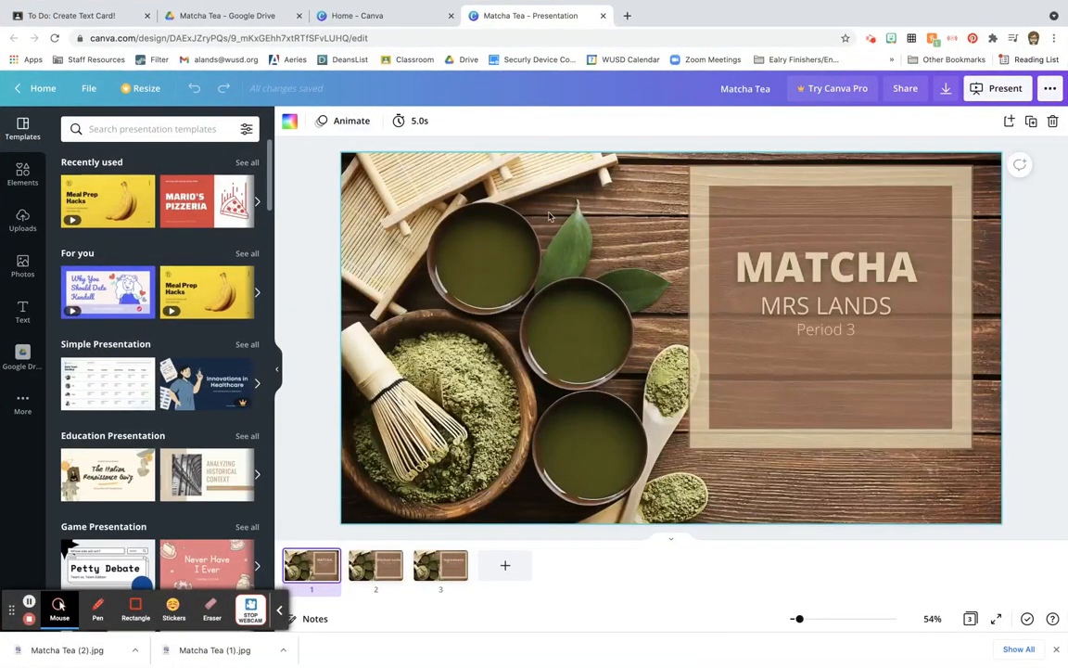
mouse_move(556, 241)
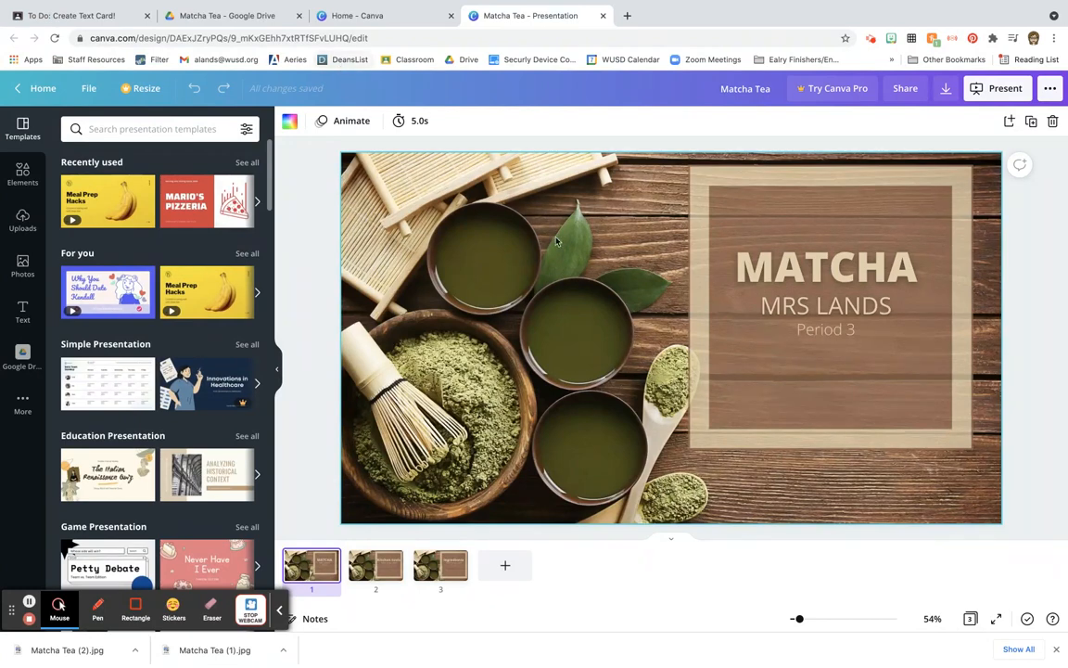
mouse_move(571, 249)
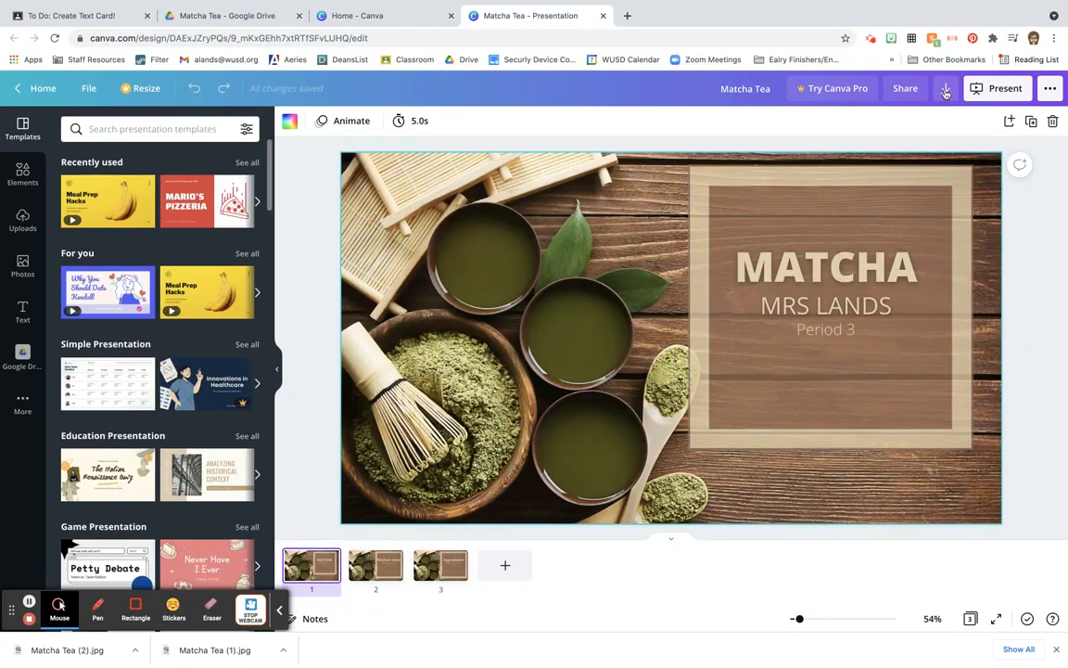
Bring up the Canva download settings and keep JPG as the file type
left_click(946, 89)
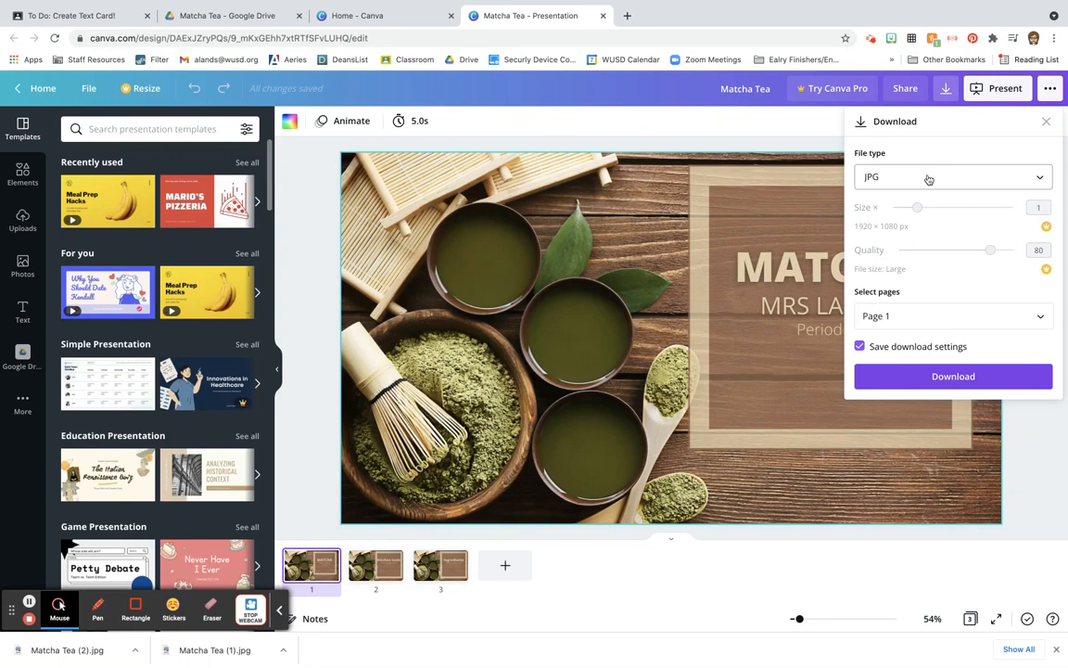
left_click(953, 178)
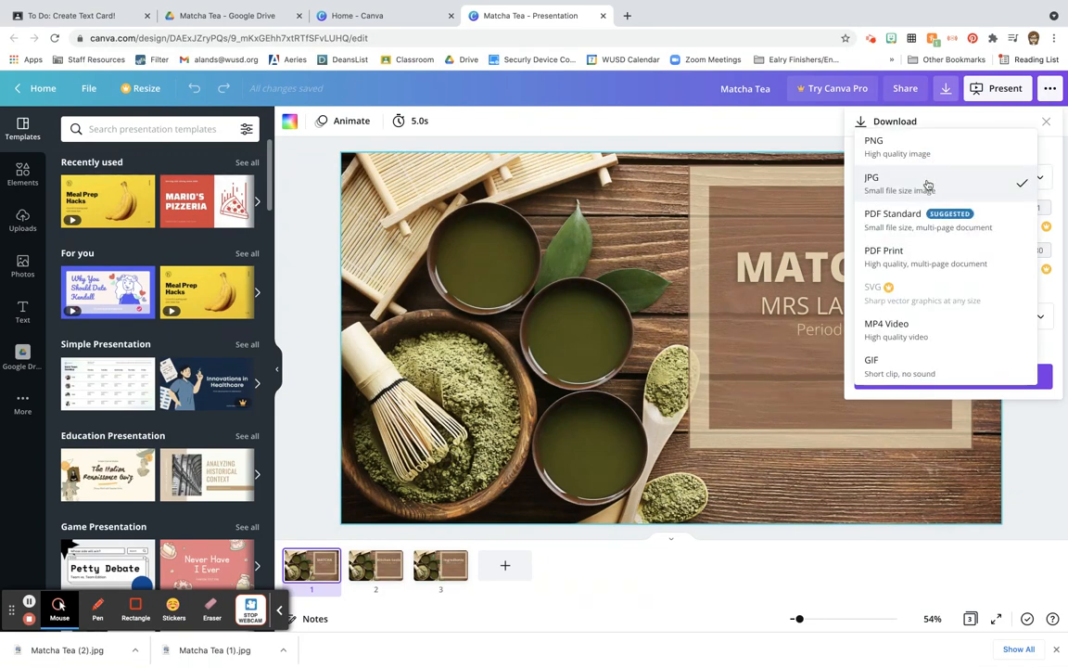
mouse_move(905, 219)
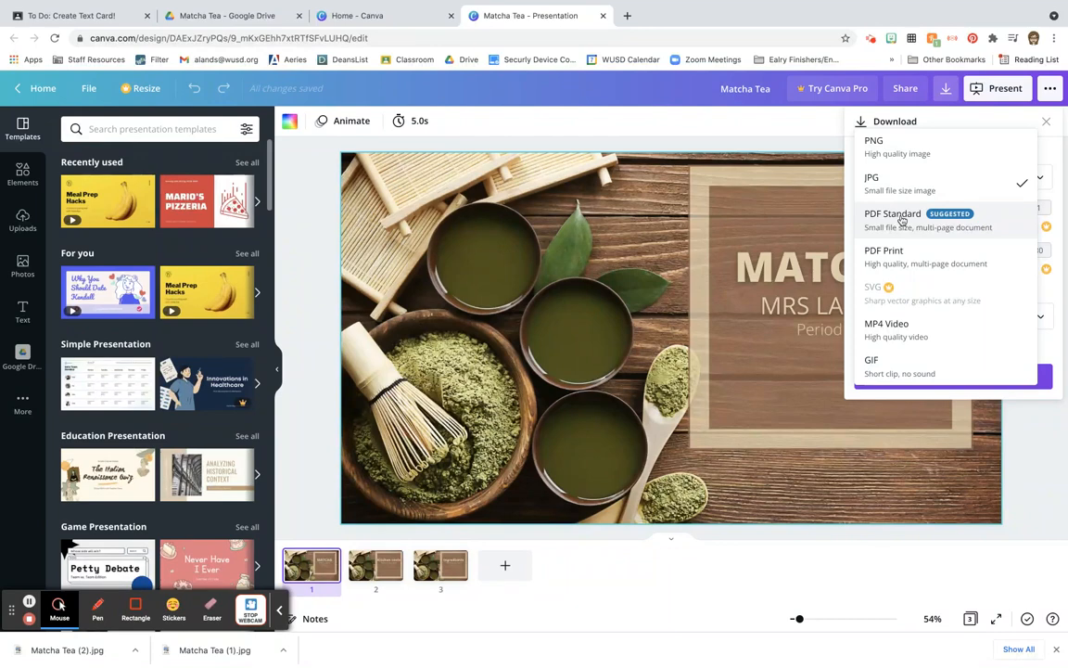
left_click(872, 178)
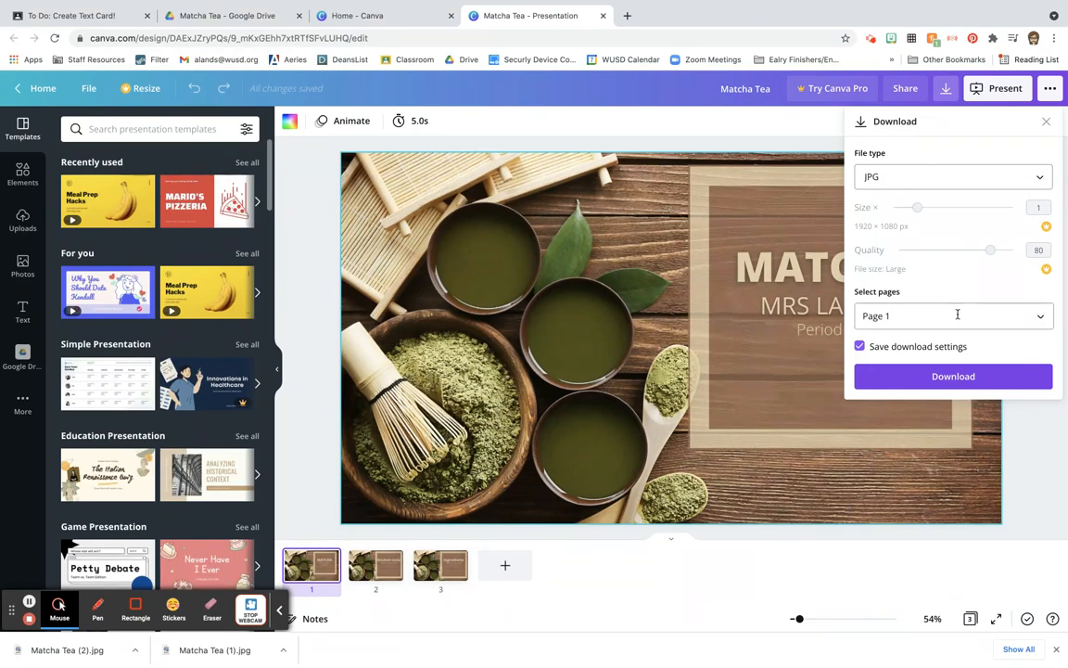
Select all three pages and download the Matcha Tea presentation as JPG images
left_click(953, 315)
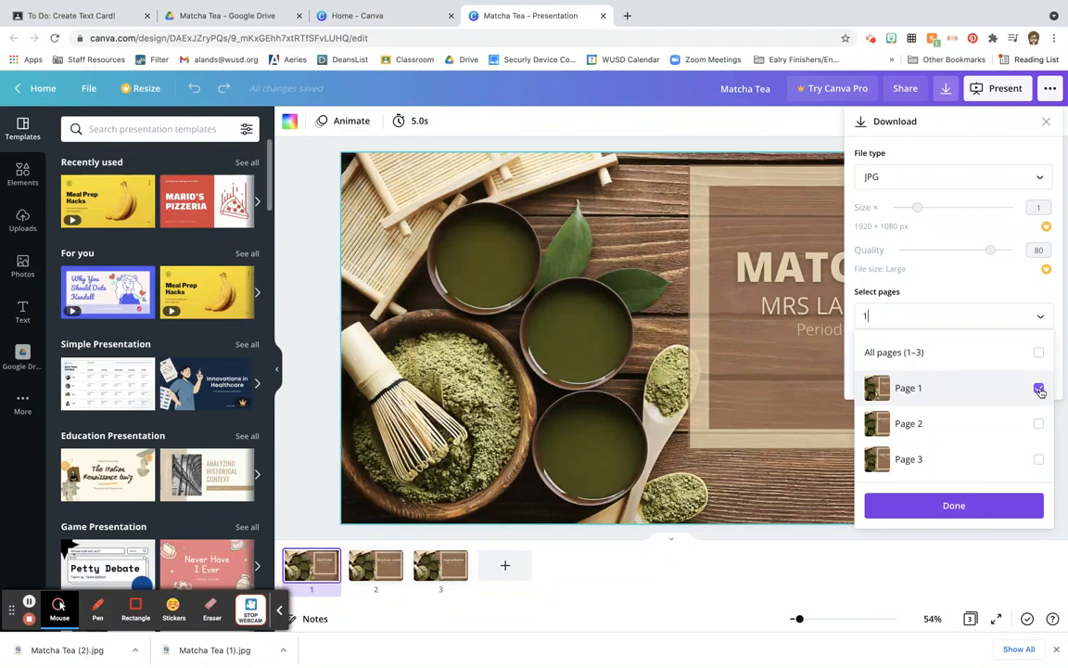
left_click(1038, 387)
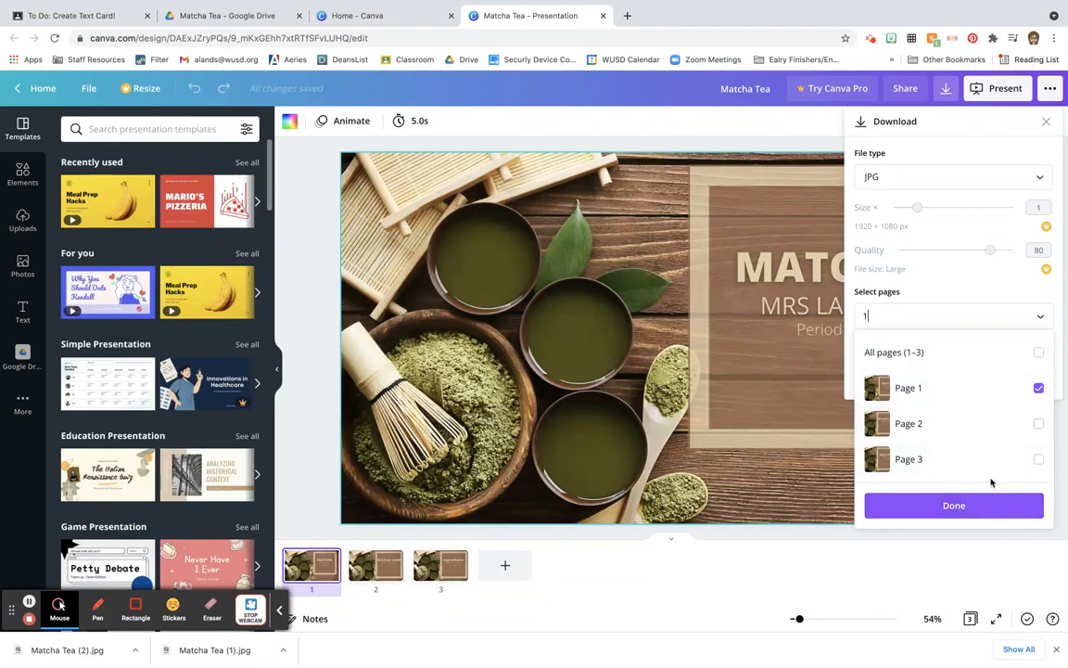
left_click(1039, 353)
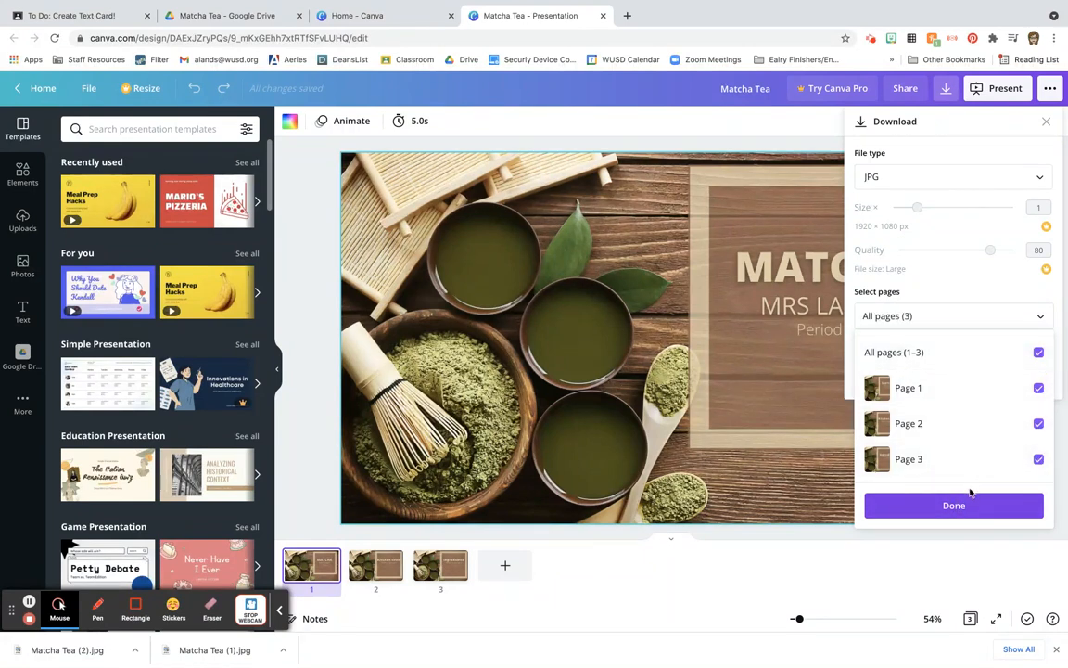
left_click(953, 504)
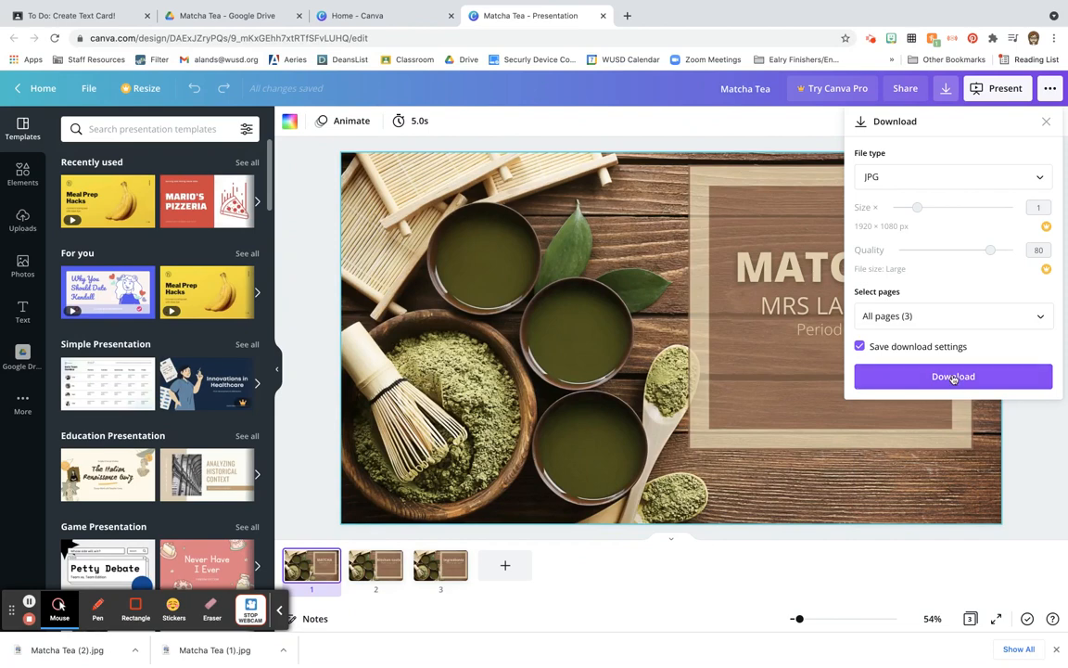
left_click(953, 376)
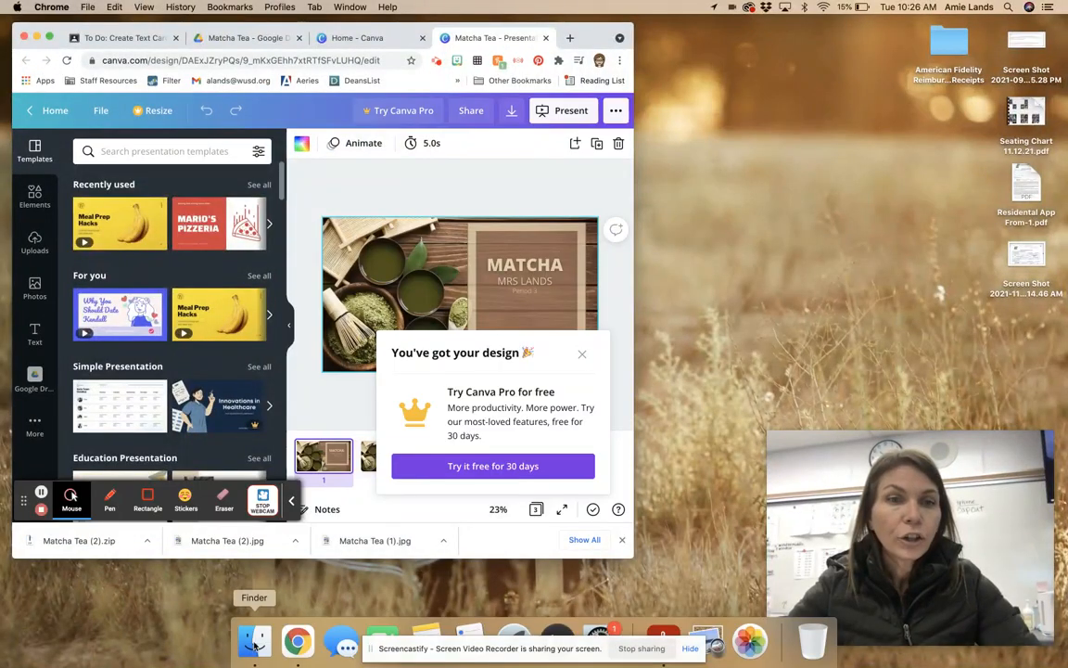
Extract the downloaded Matcha Tea archive from the Finder Downloads folder
left_click(254, 640)
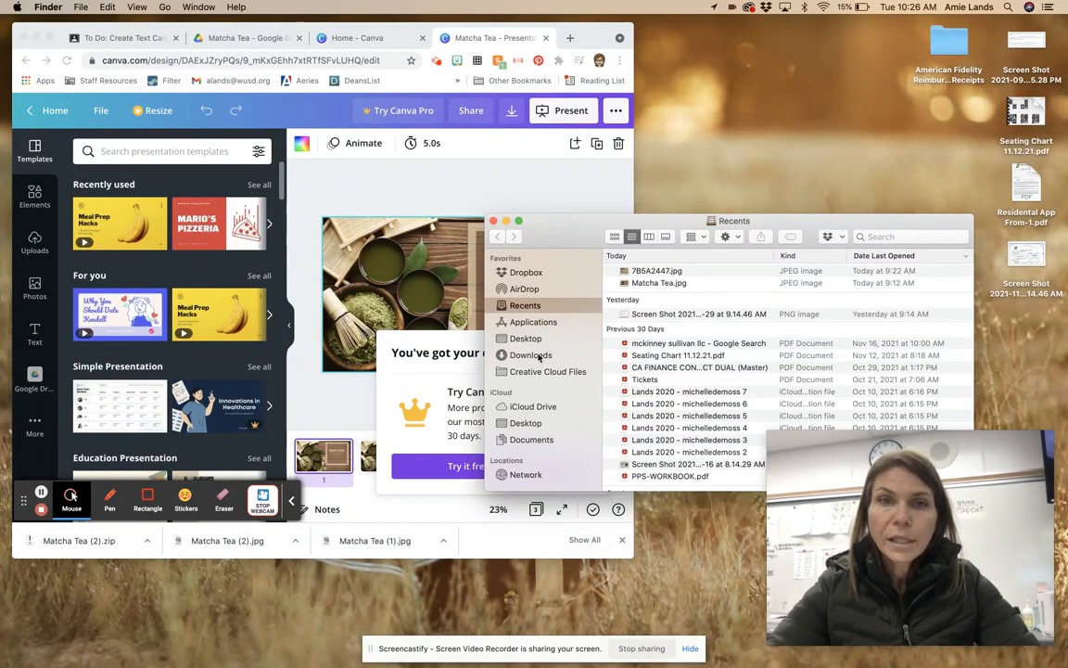
left_click(530, 354)
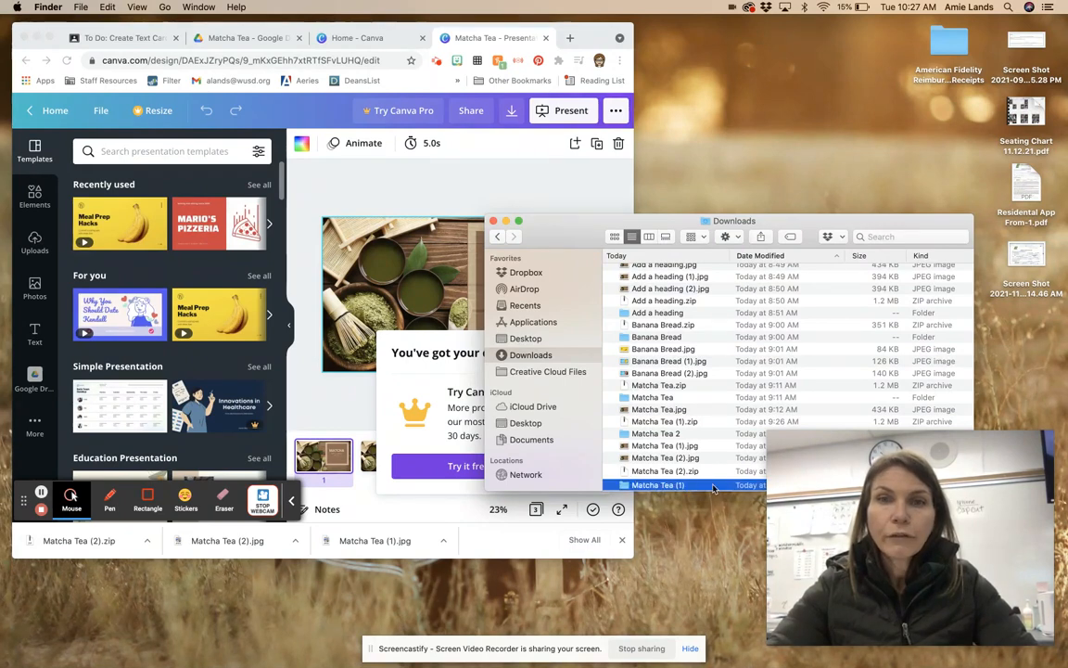
double_click(658, 484)
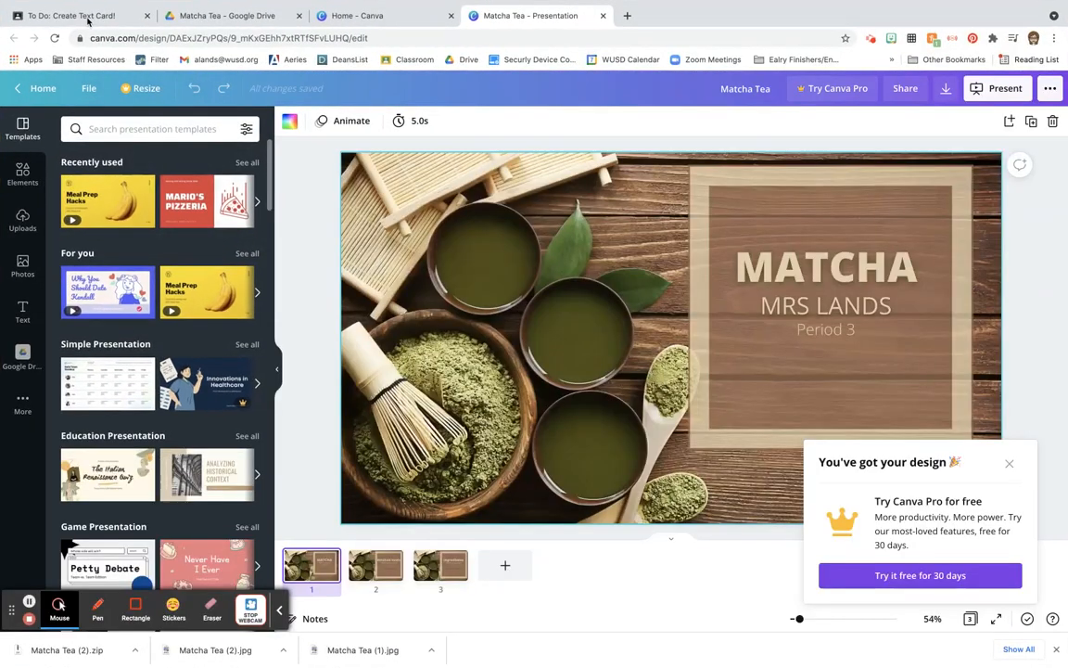
Folder-upload the Matcha Tea slide images folder into the Matcha Tea Drive folder
left_click(232, 15)
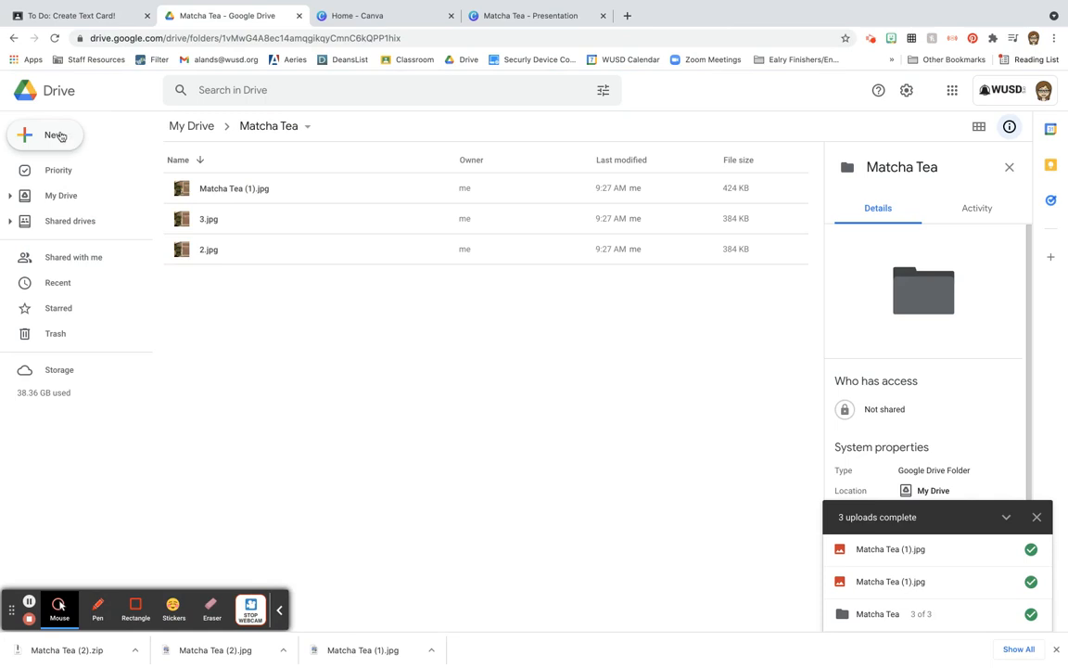
left_click(44, 135)
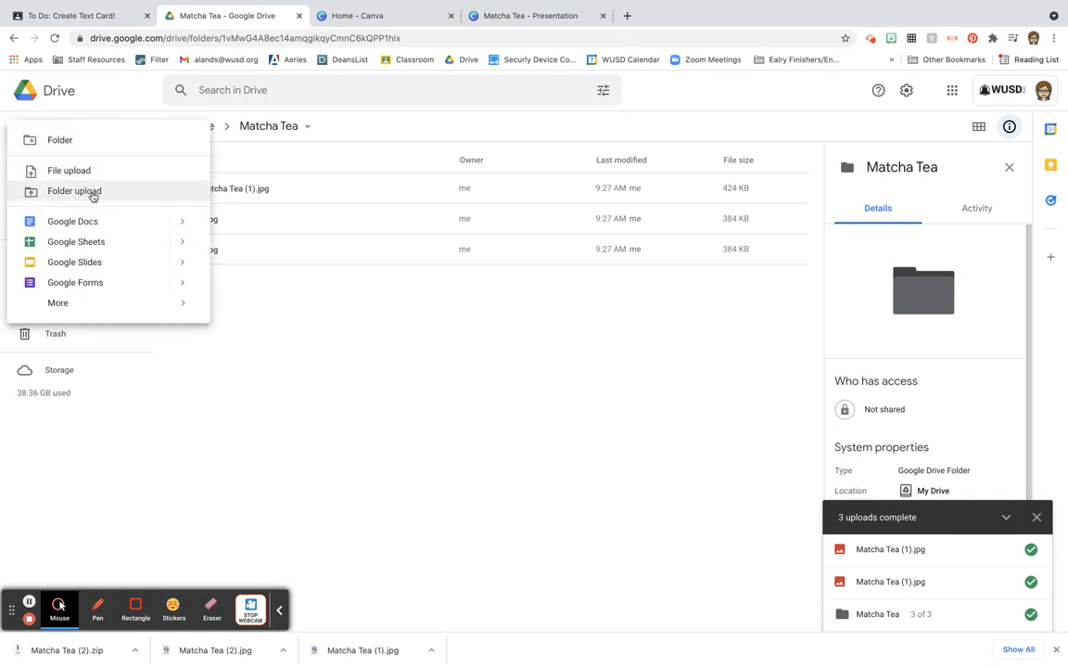
left_click(69, 171)
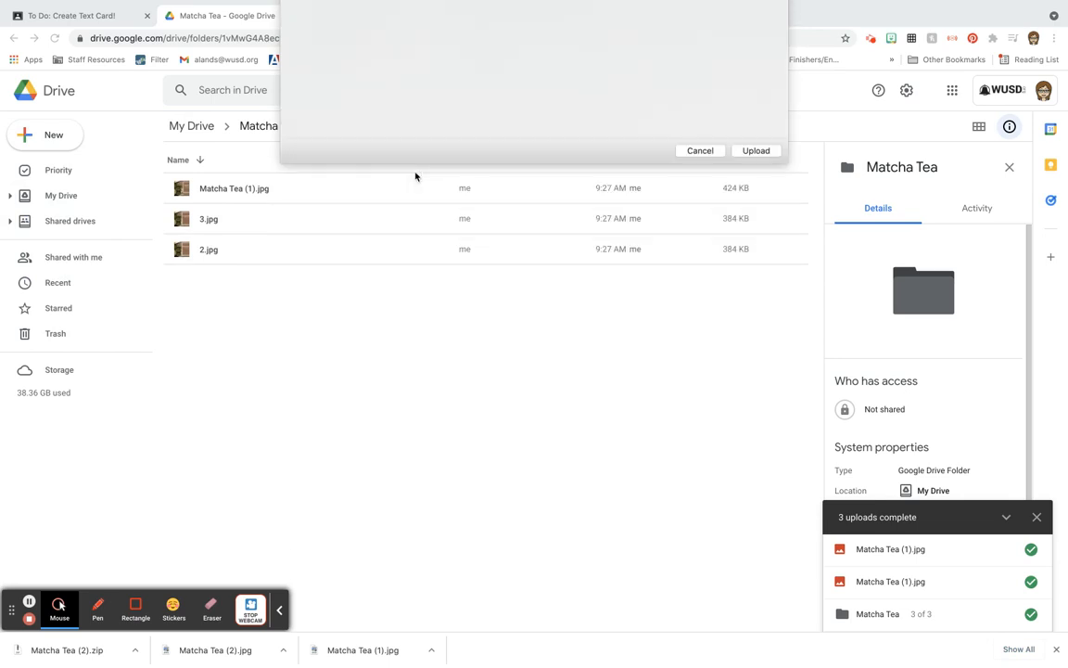
left_click(757, 151)
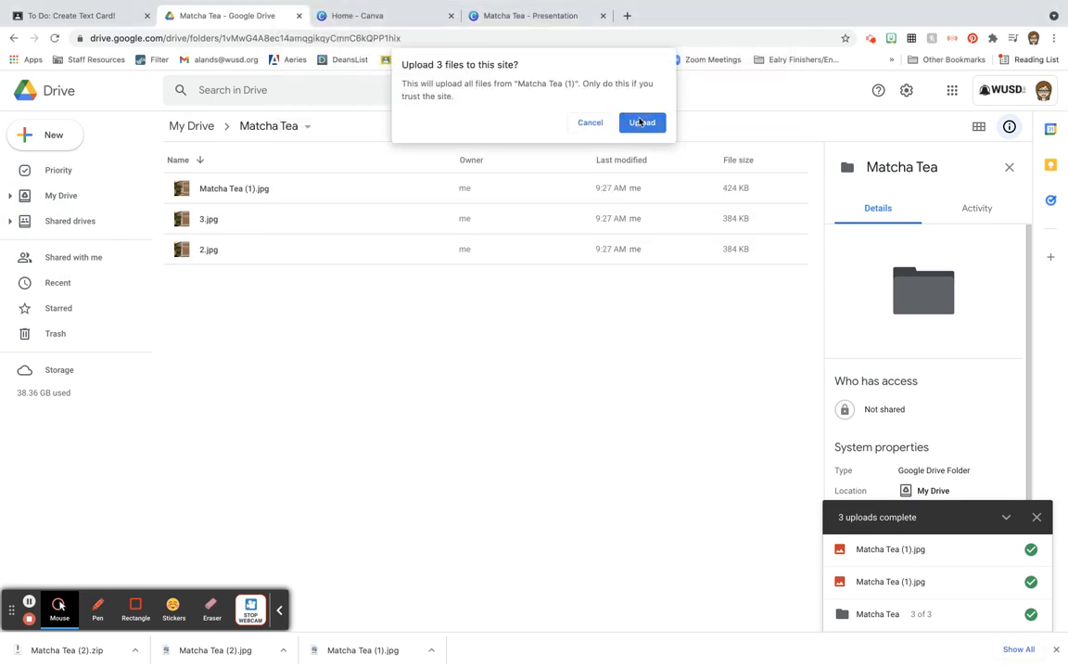
left_click(642, 122)
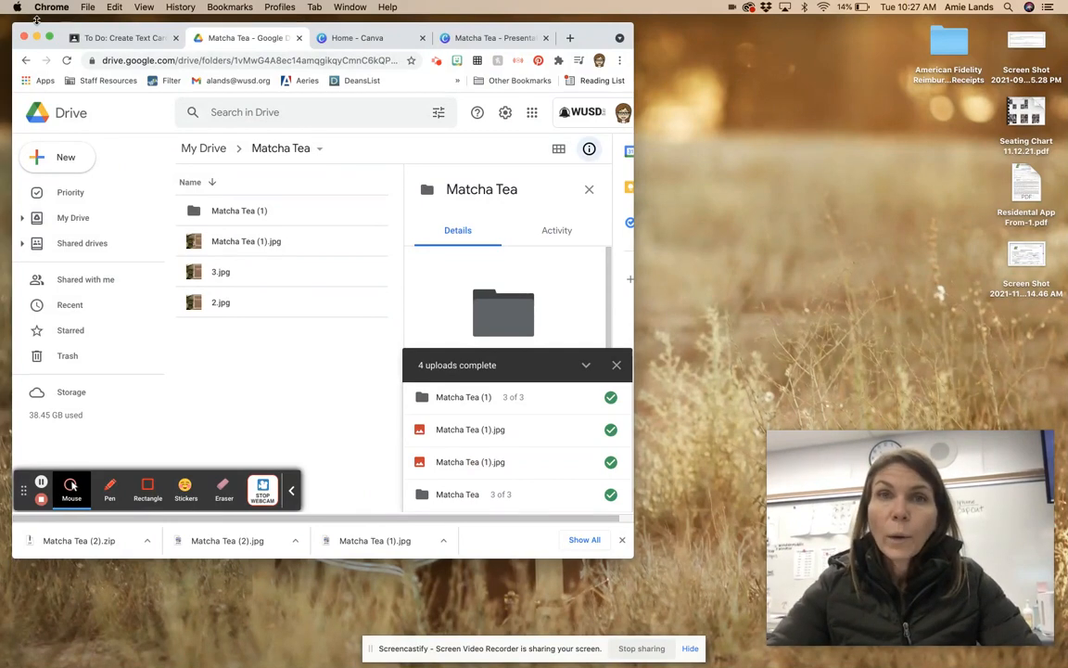
Switch to the Google Classroom tab showing the To Do: Create Text Card! assignment
left_click(120, 37)
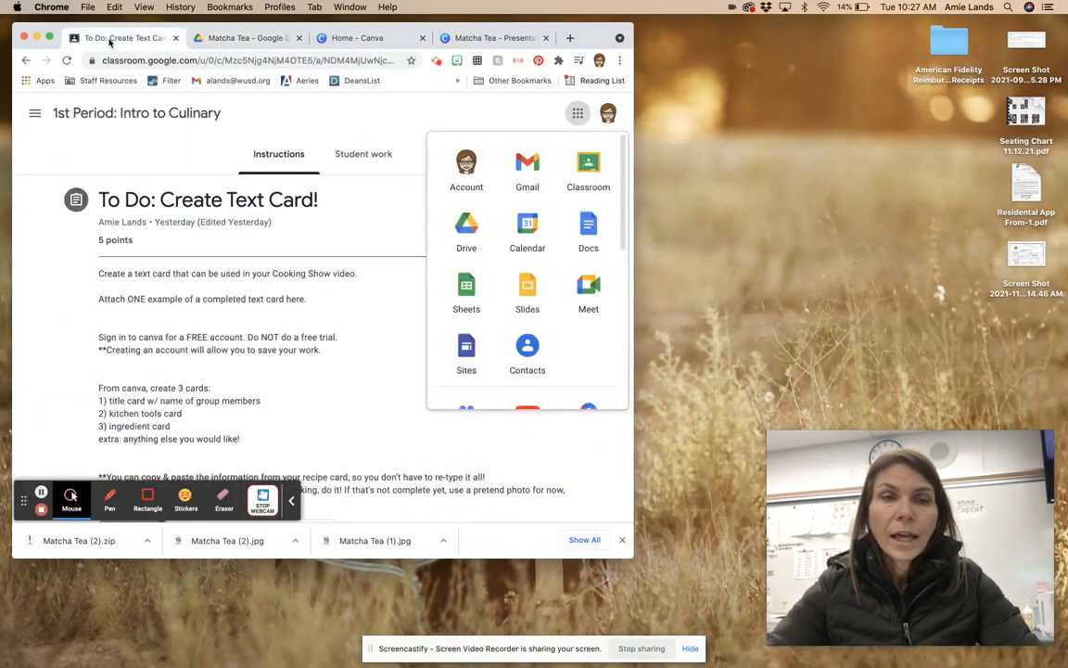
mouse_move(468, 230)
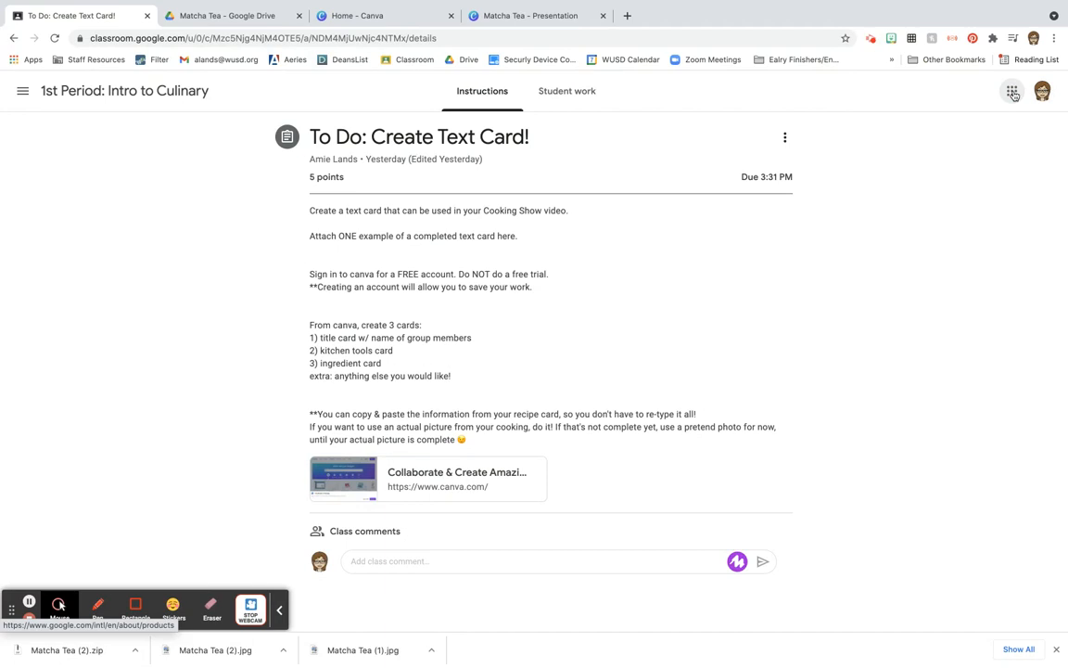
mouse_move(857, 234)
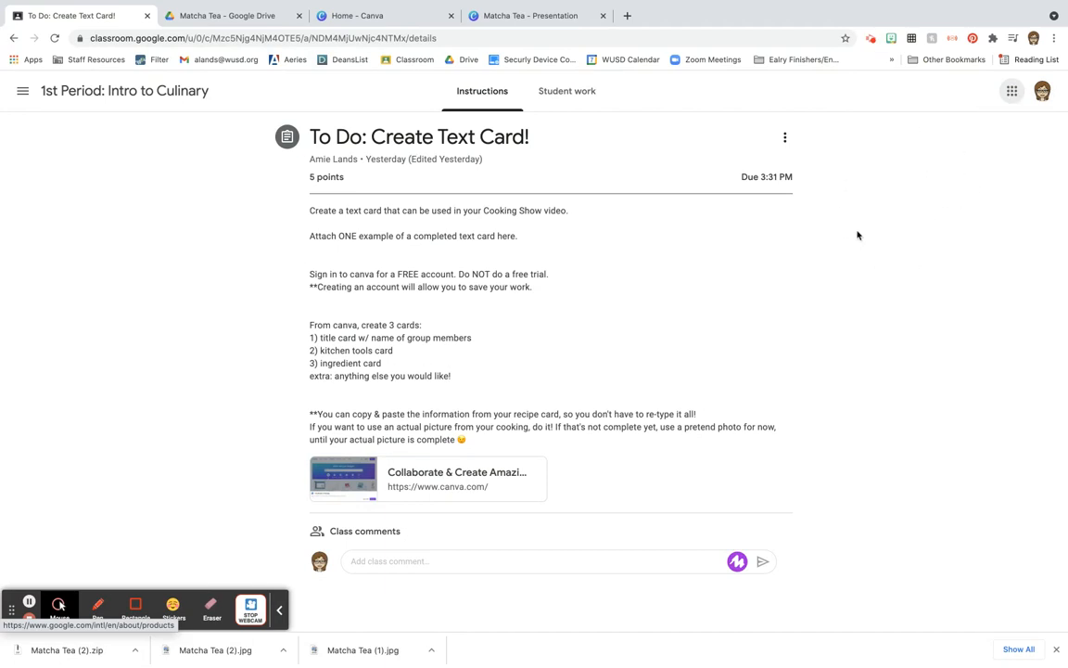
mouse_move(890, 159)
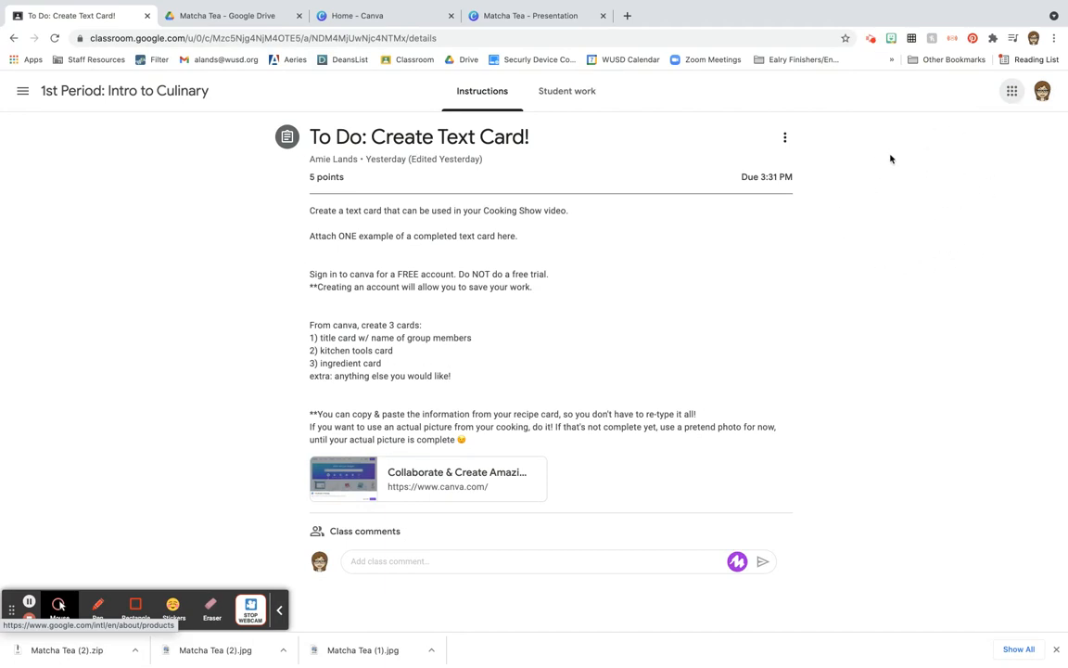
mouse_move(973, 178)
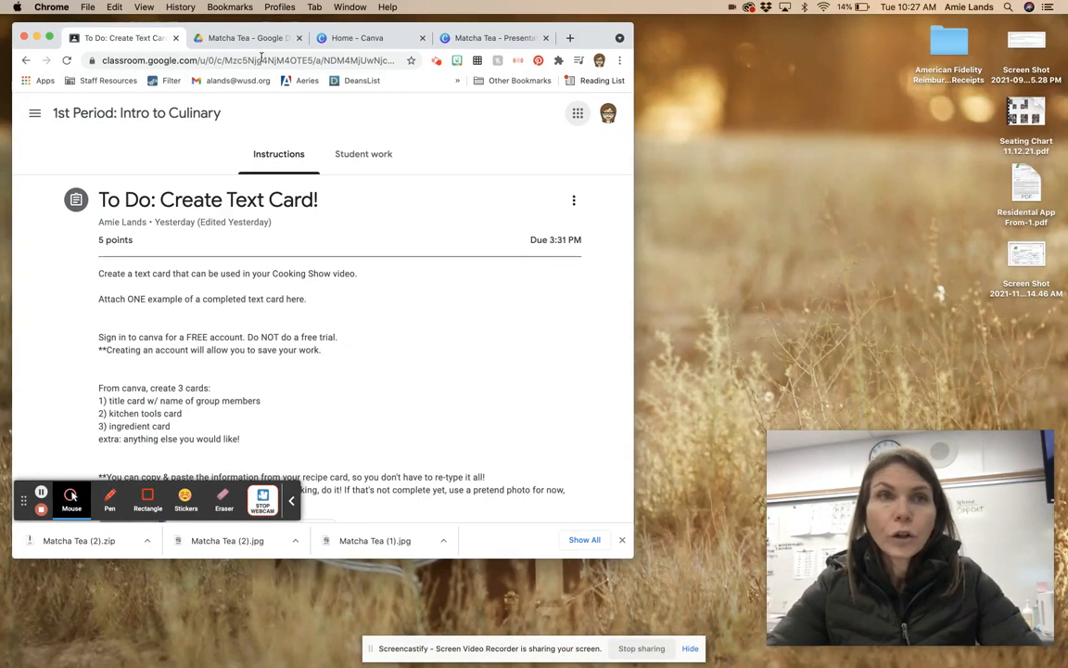
left_click(245, 37)
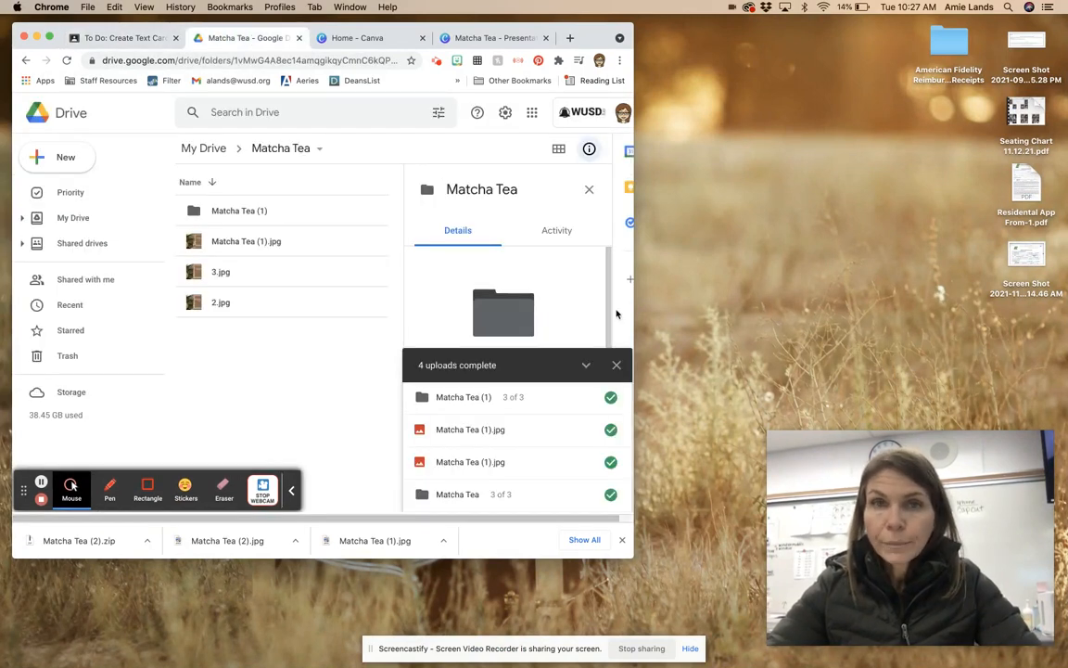
left_click(615, 364)
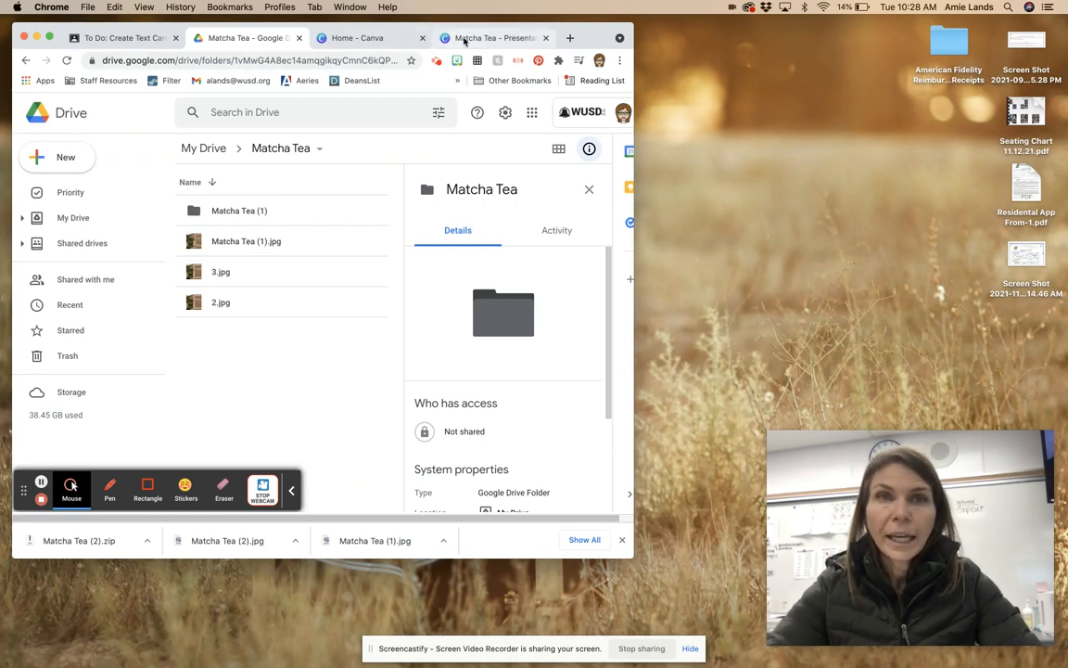
left_click(121, 37)
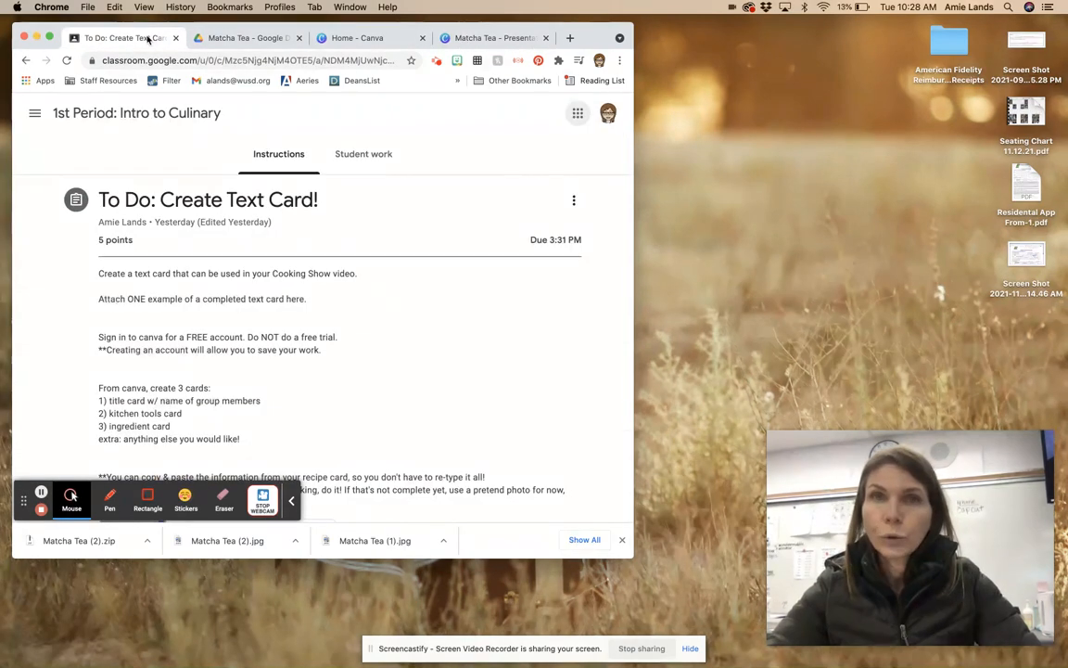
mouse_move(579, 113)
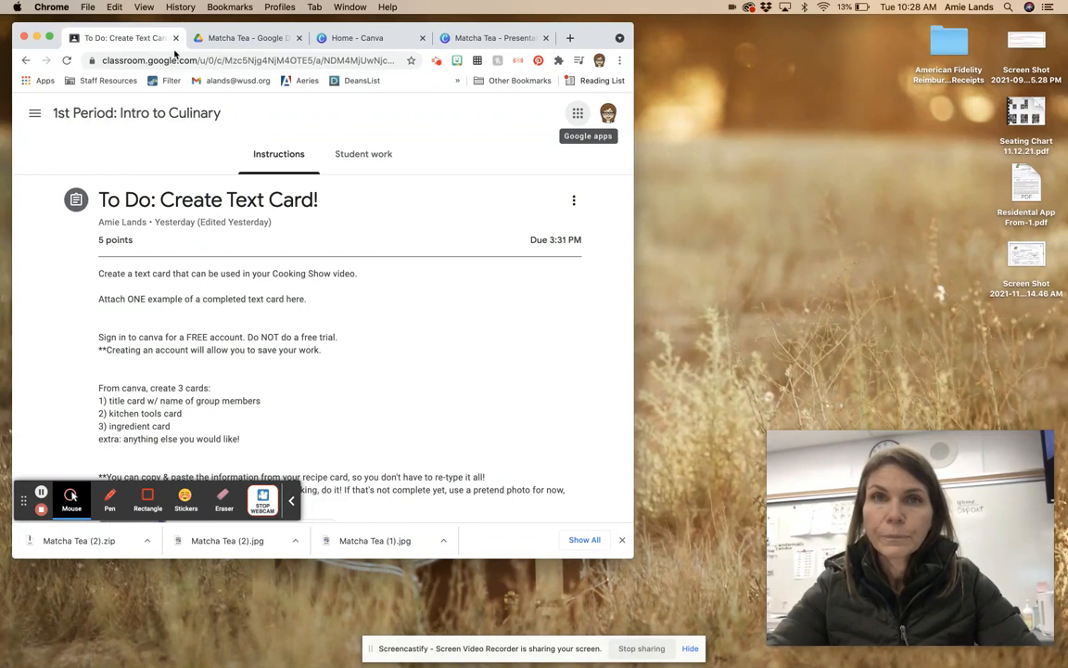